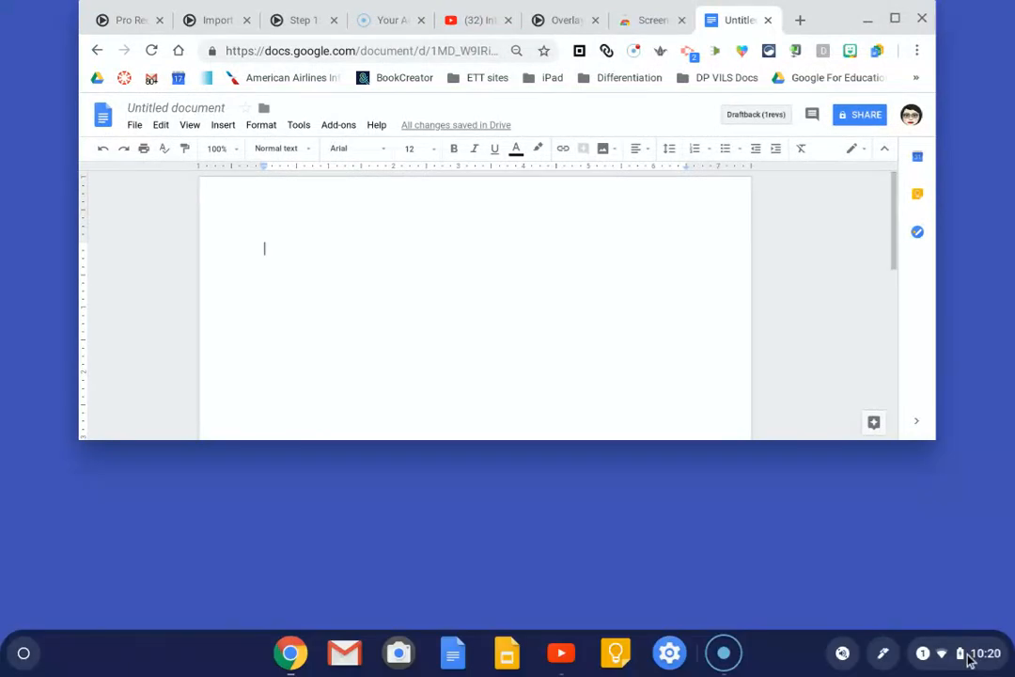
Enable the on-screen keyboard from the Accessibility quick settings so it appears over the document
click(961, 652)
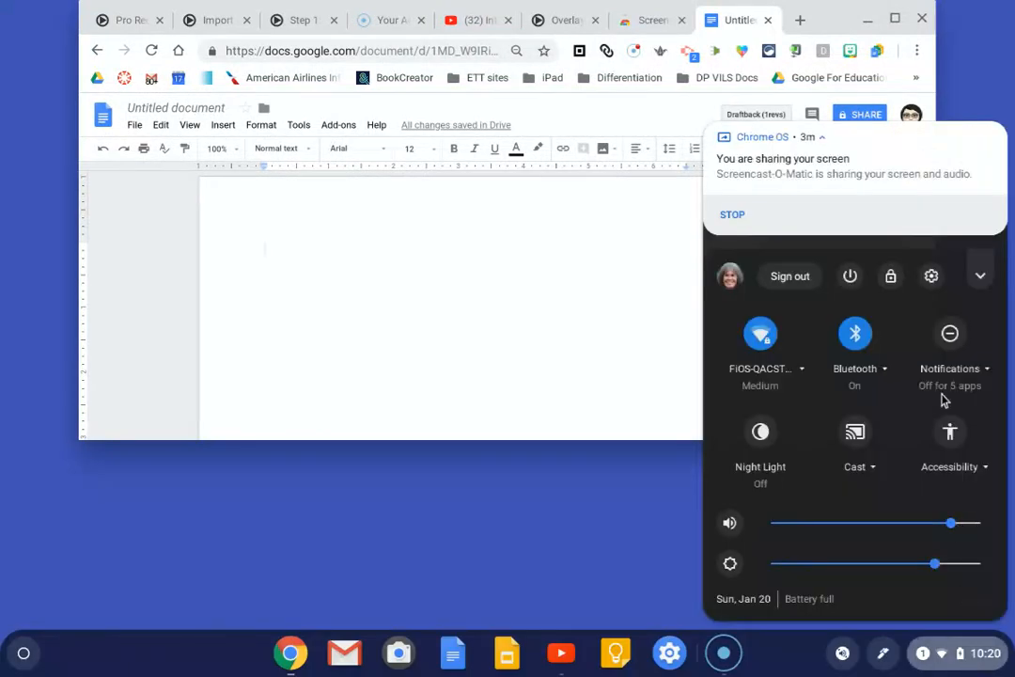
click(949, 432)
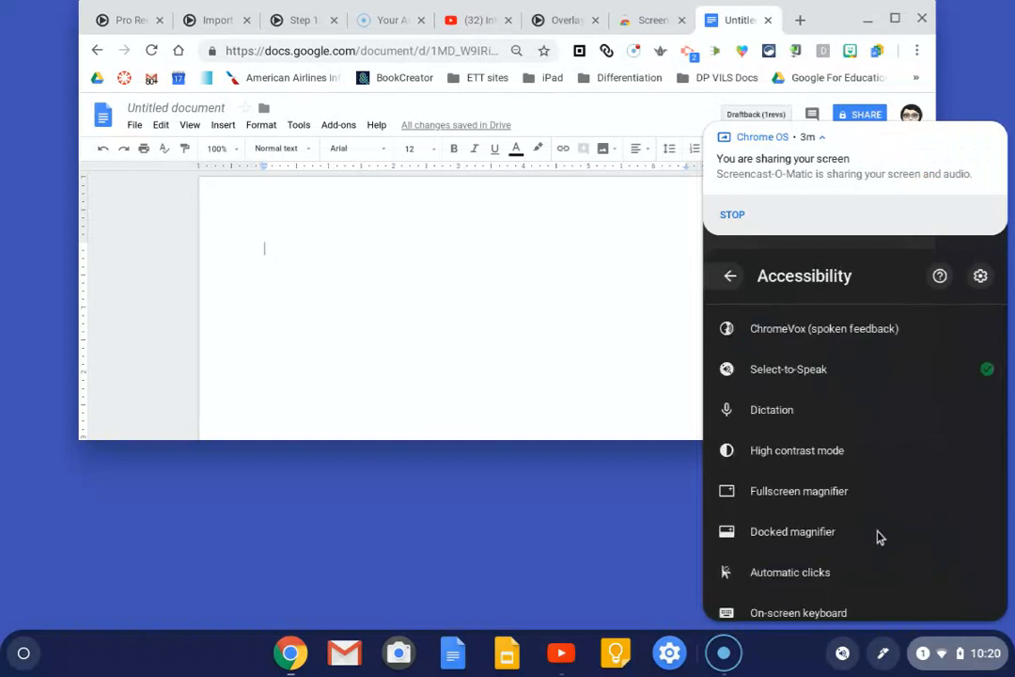
scroll(down, 3)
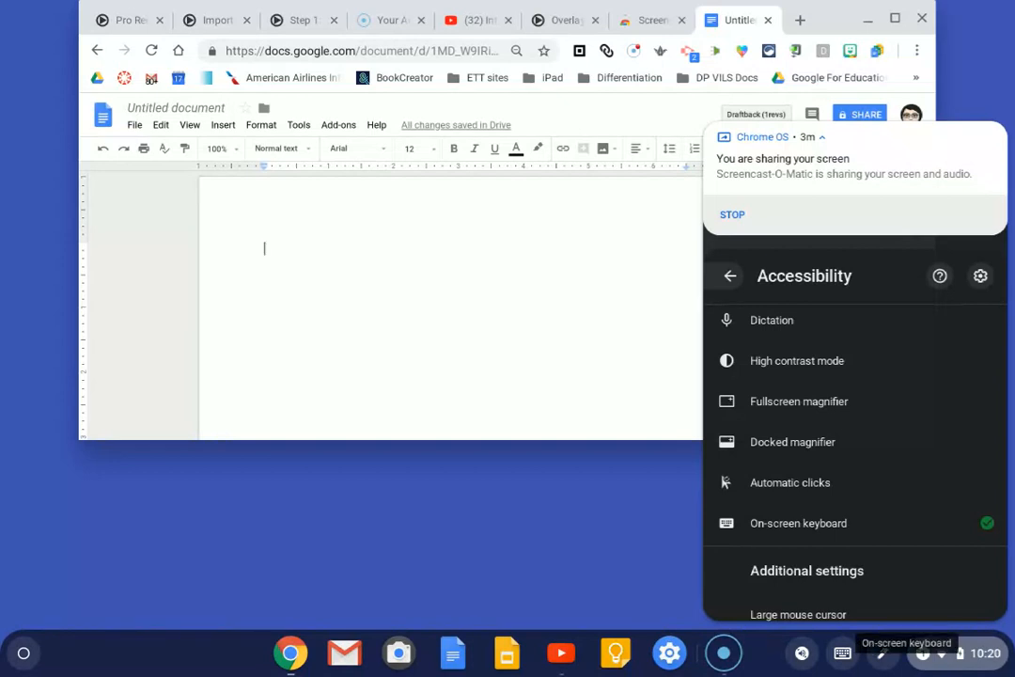
click(987, 523)
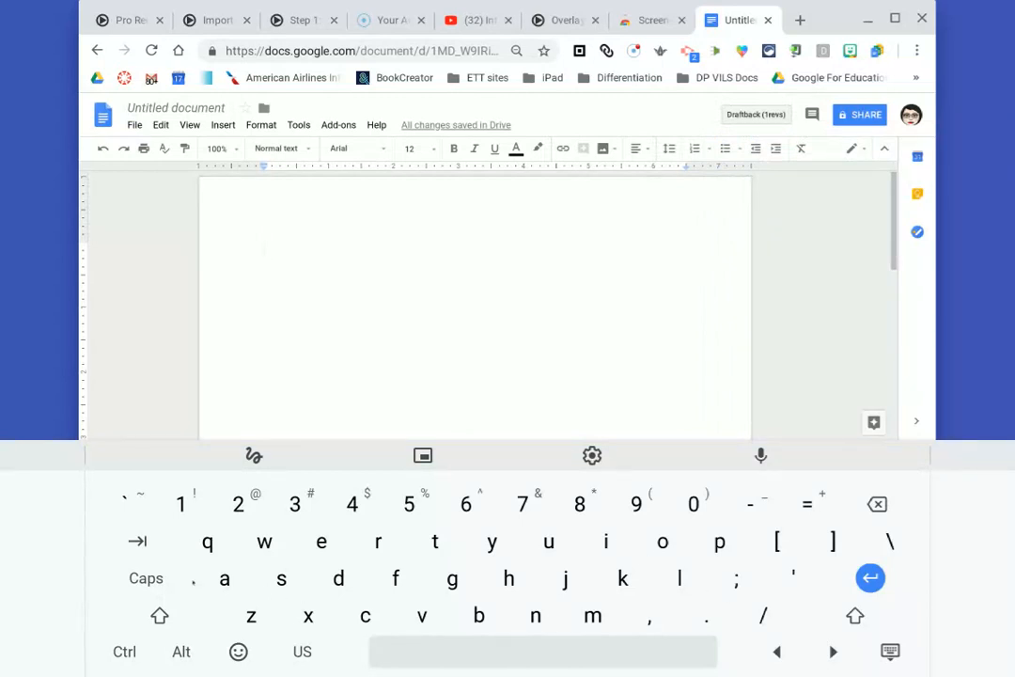
Enter 'Ican typ' at the insertion point, backspacing the mistyped letters of 'type'
click(146, 578)
text(I)
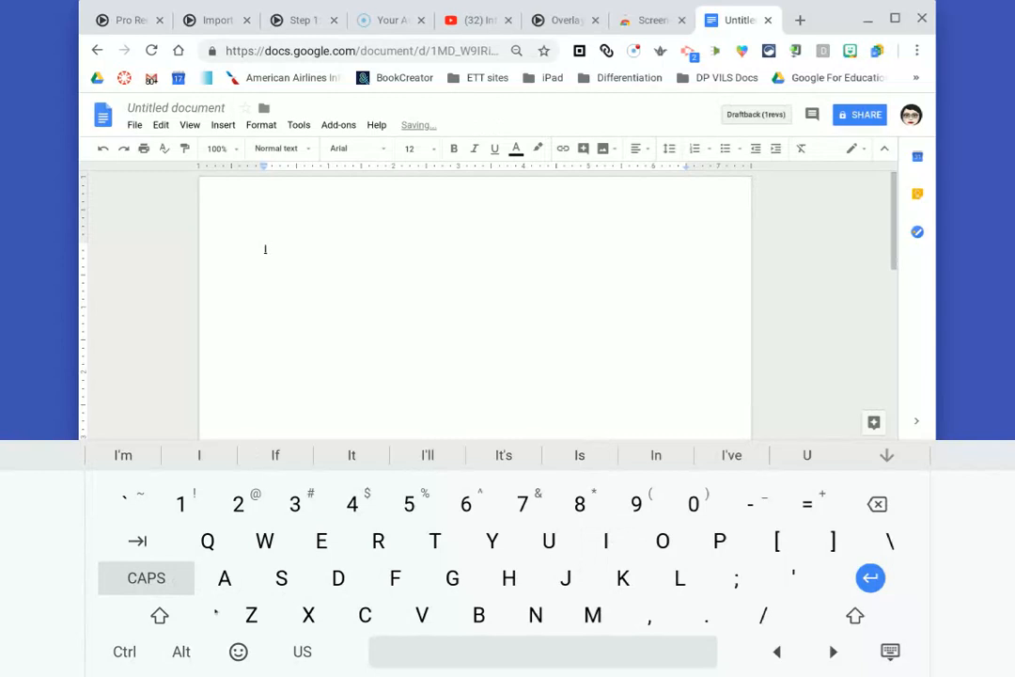
click(147, 577)
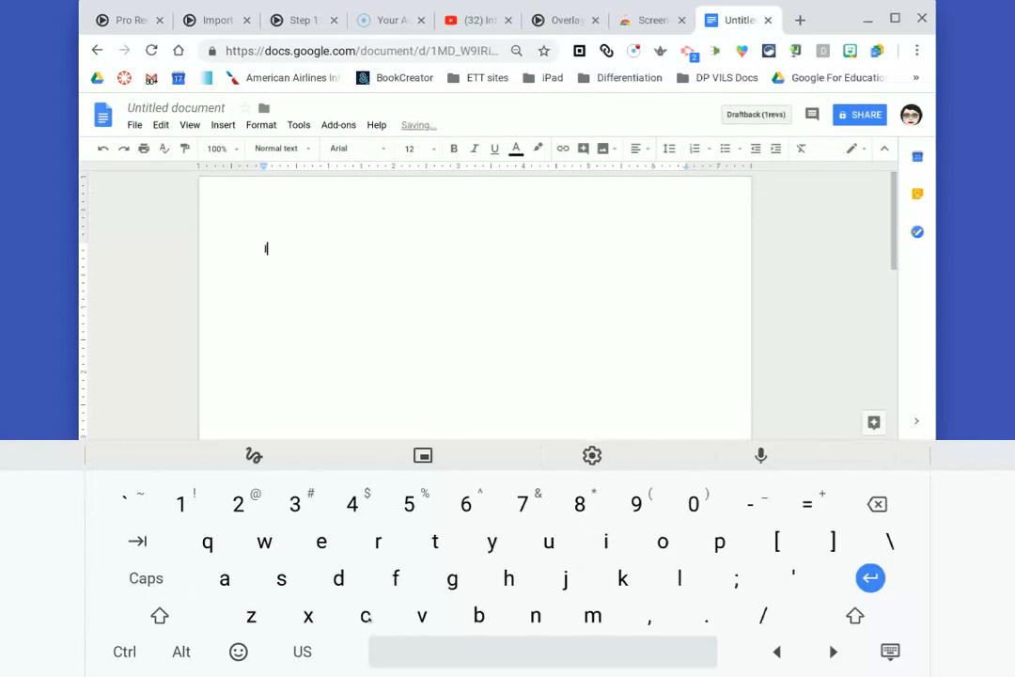
text(ca)
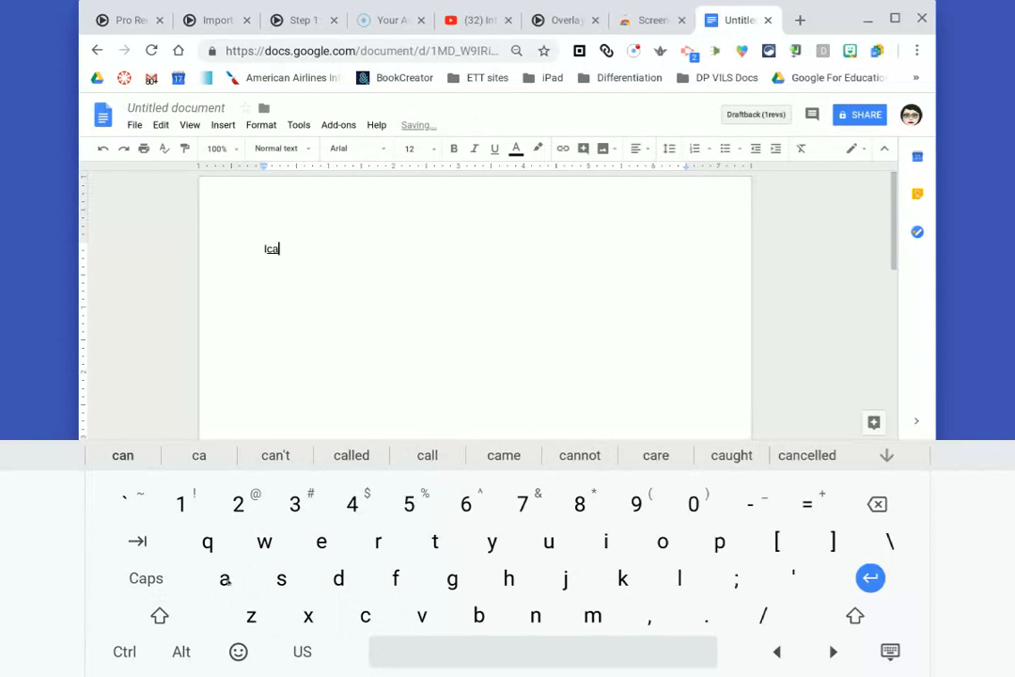
text(n)
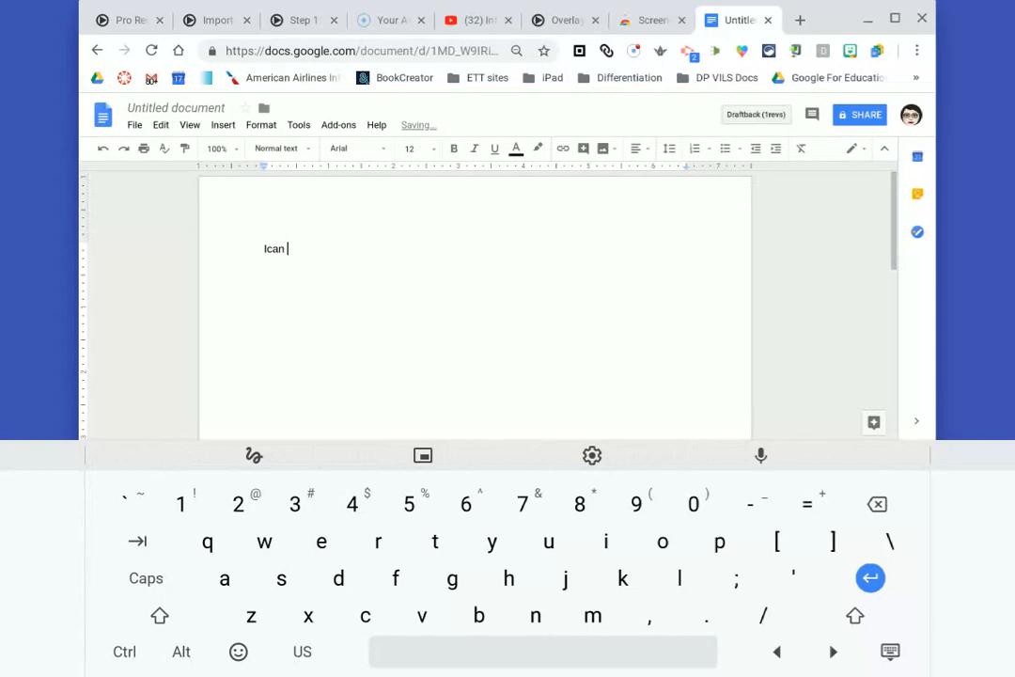
text(typp)
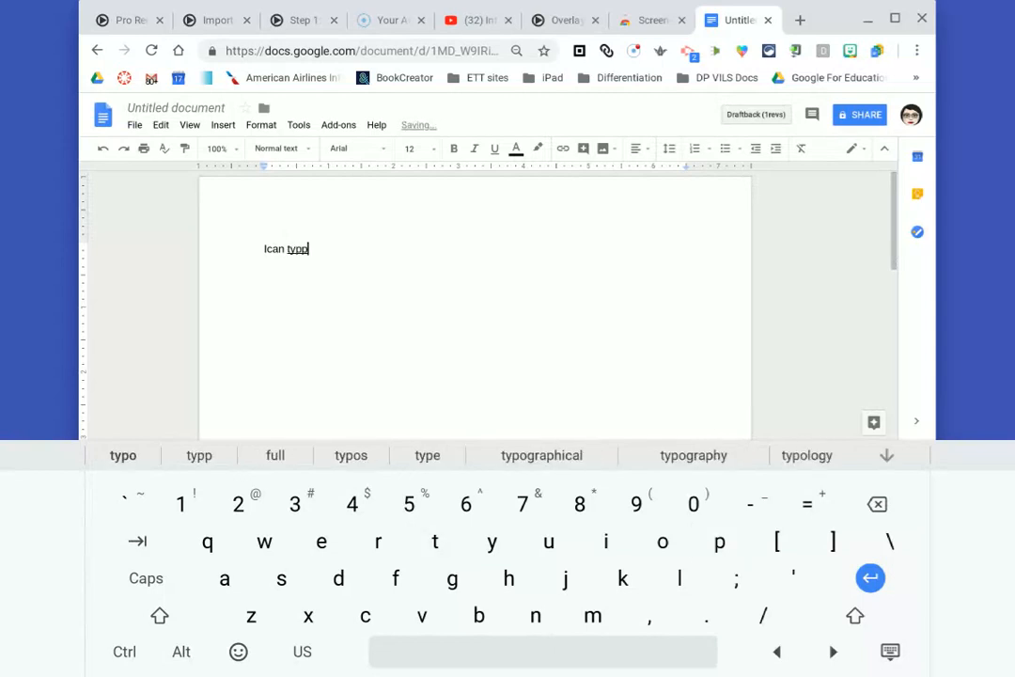
text(o)
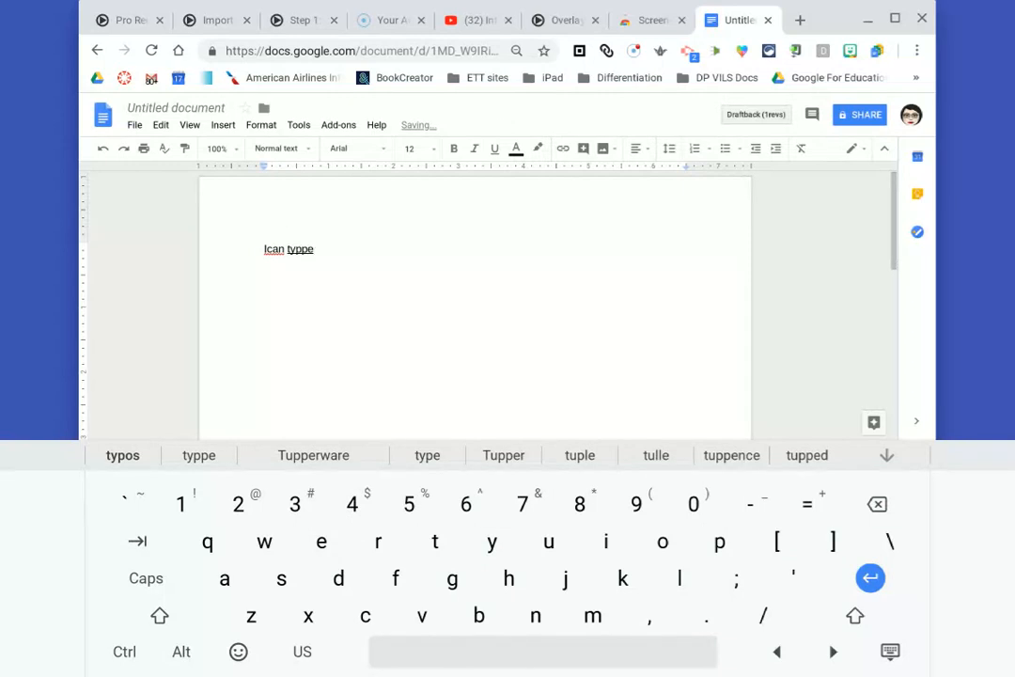
key(Backspace)
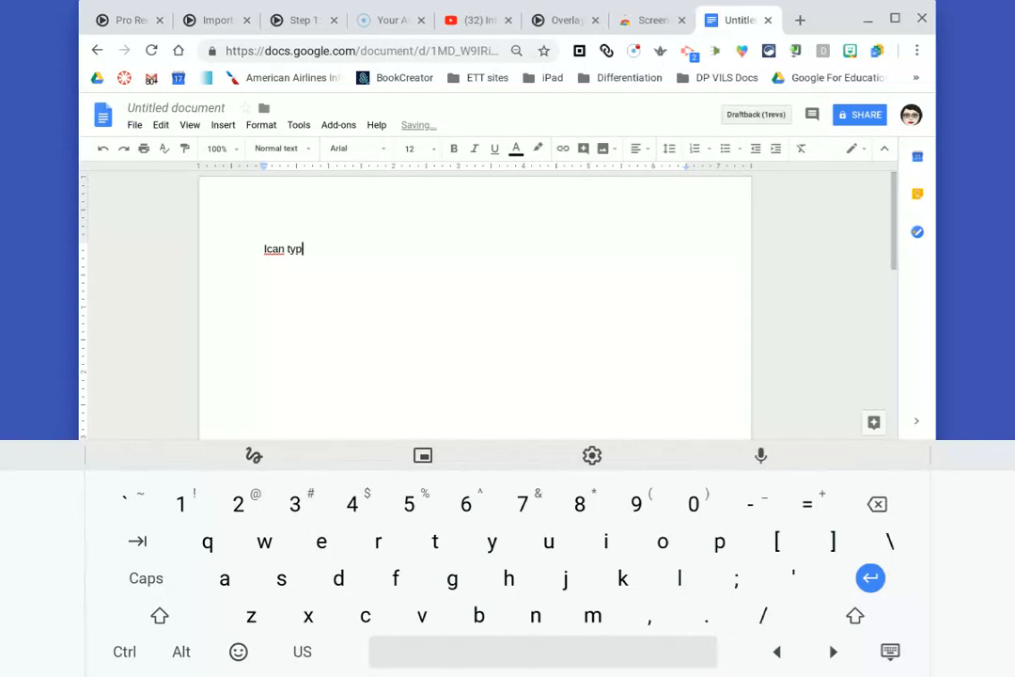
Add the final 'e' so the text reads 'Ican type'
text(e red)
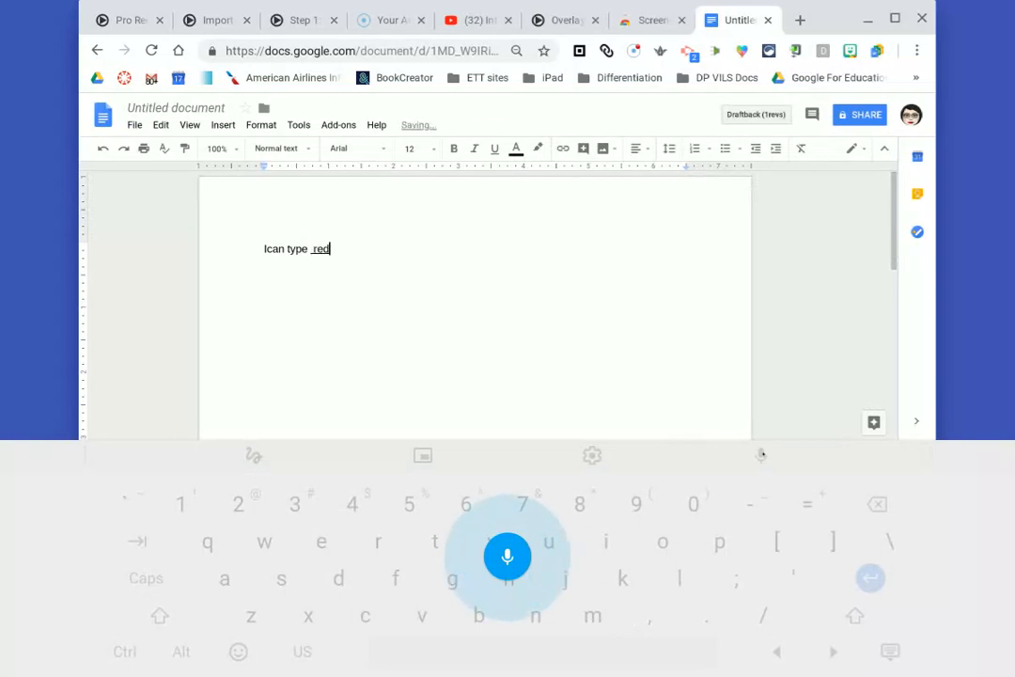
Dictate 'readily at my … what it is that I want to say … exactly what it is that I have'
text(readily at my fingertips and now I can dictate)
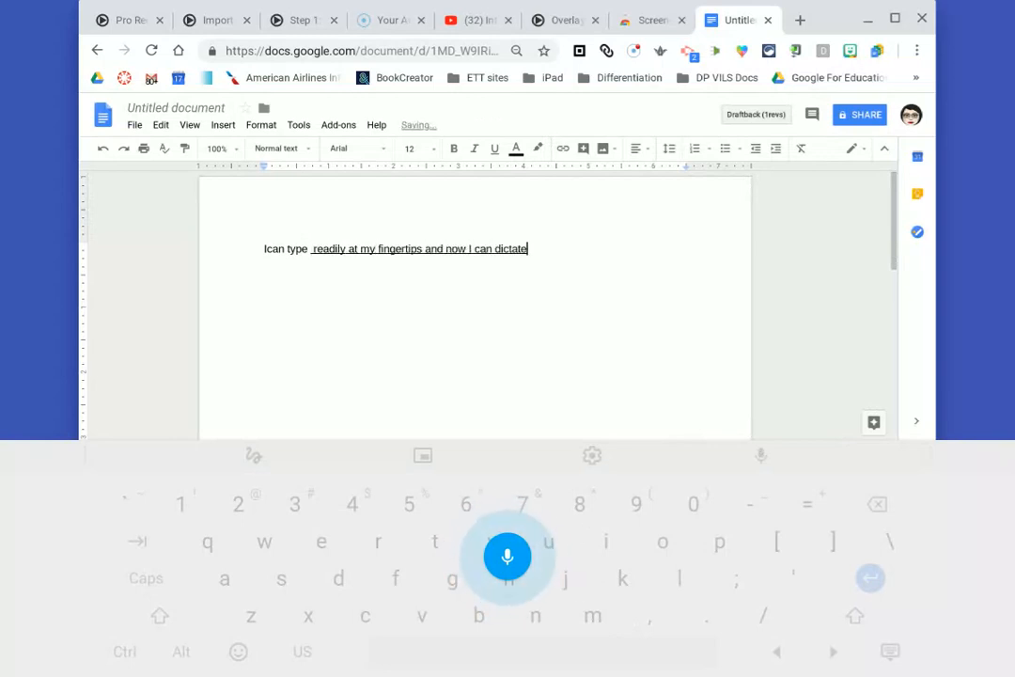
text(what it is that I want to say)
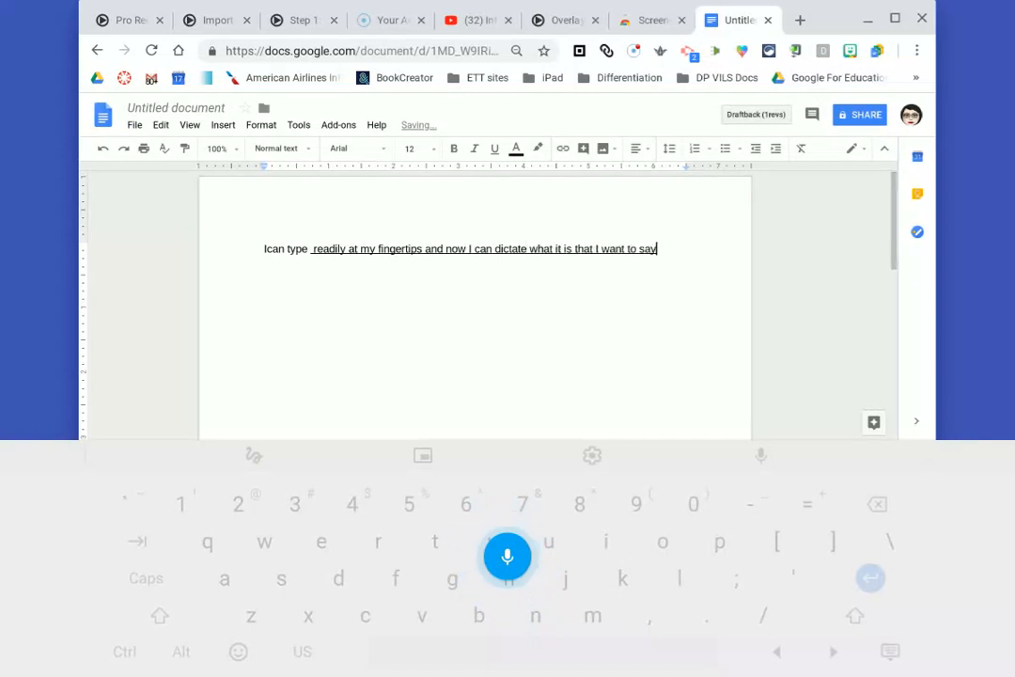
click(508, 554)
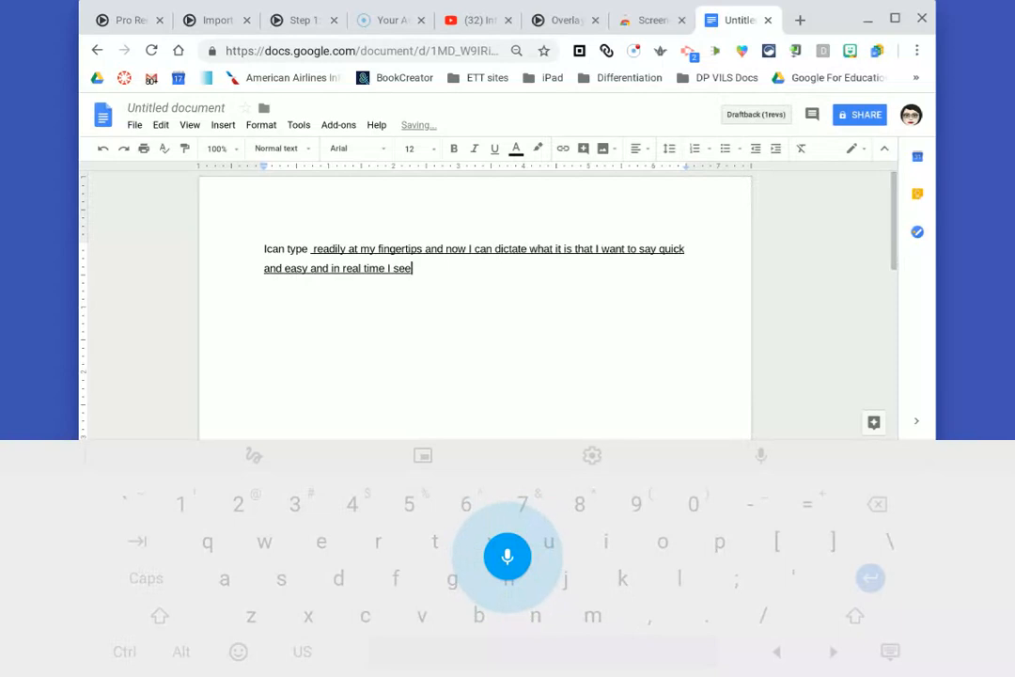
text(exactly what it is that I have)
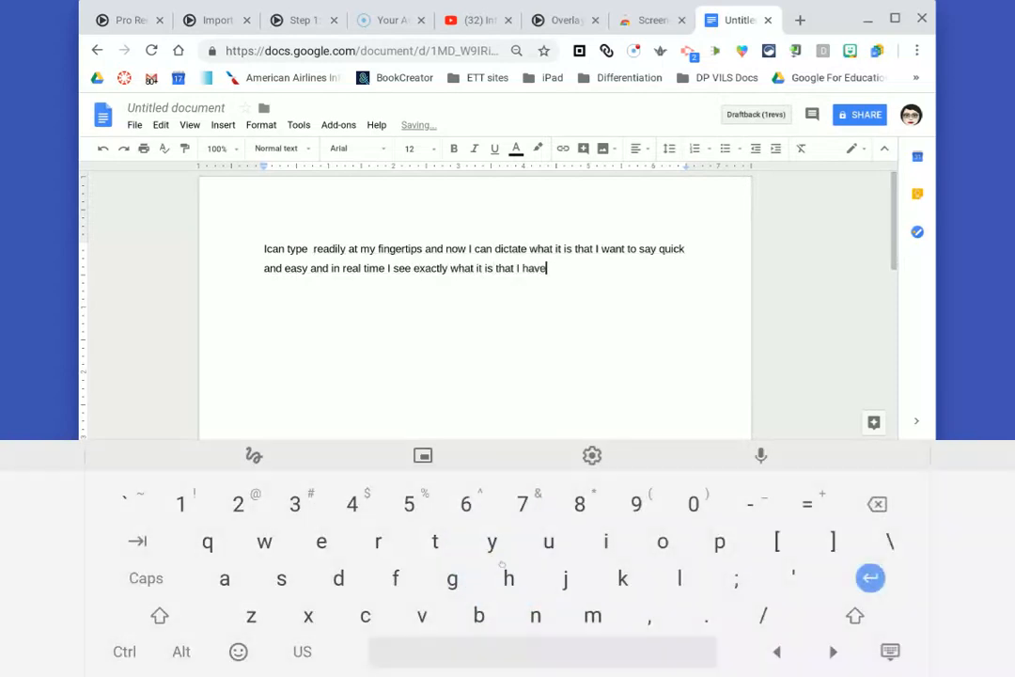